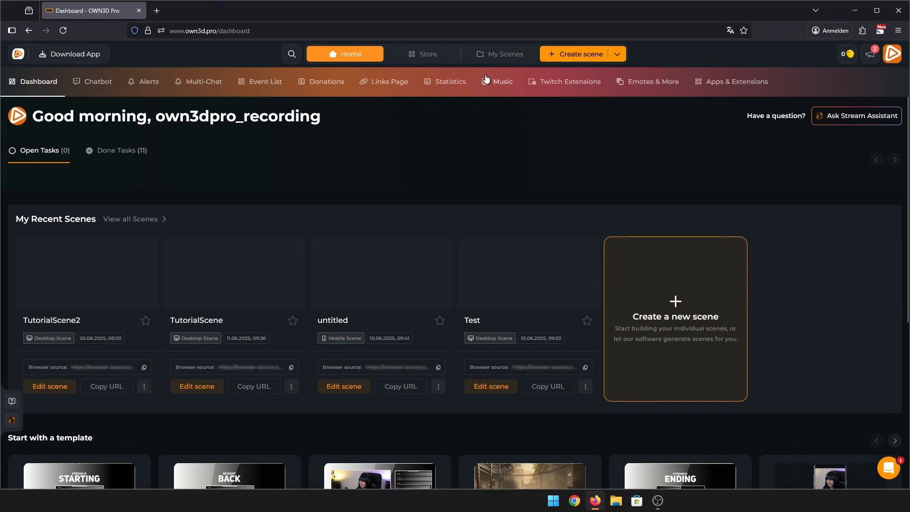
Browse the Store's product categories and show the Overlays category list.
click(422, 53)
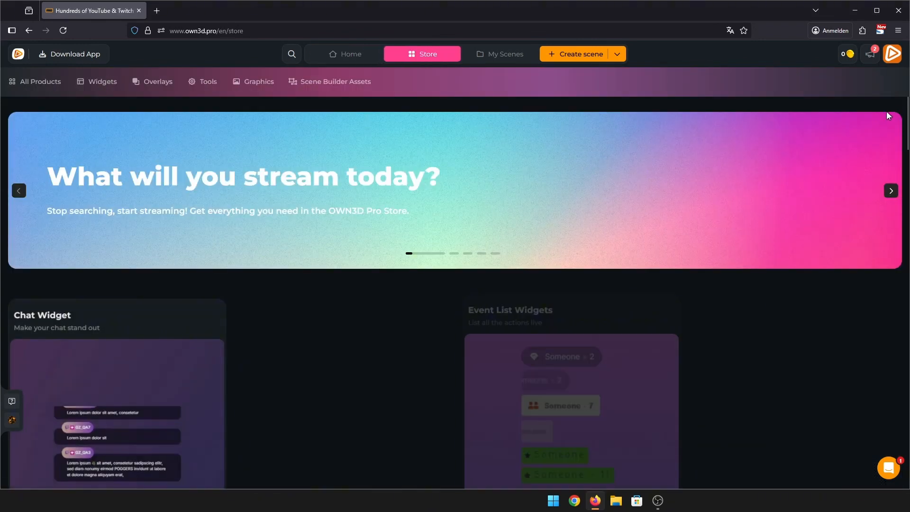
scroll(down, 3)
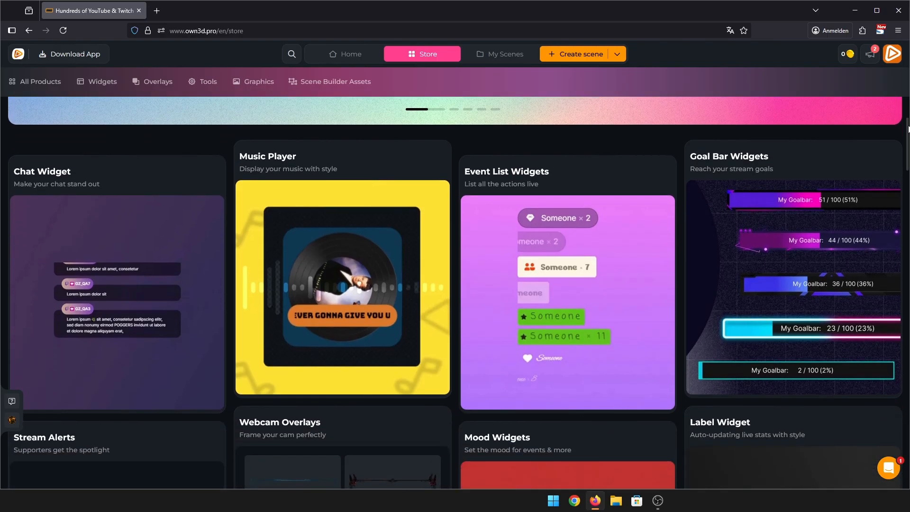
scroll(down, 3)
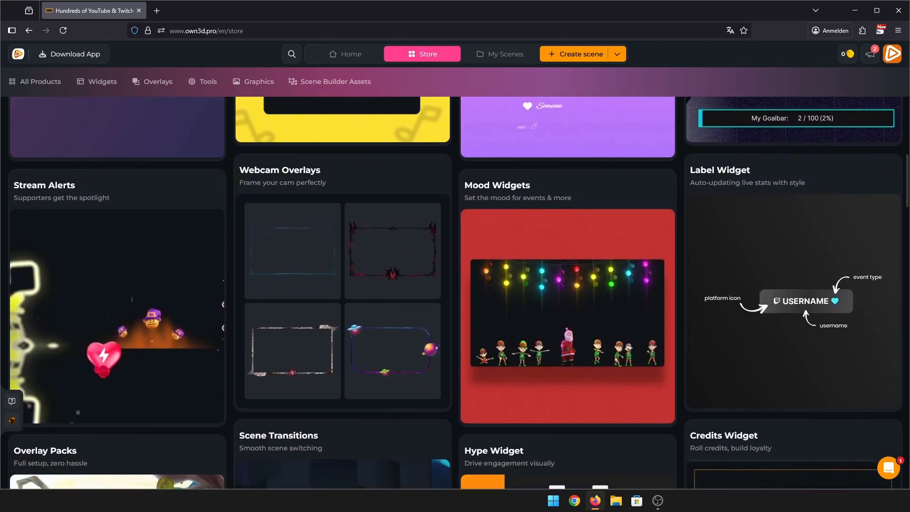
scroll(down, 3)
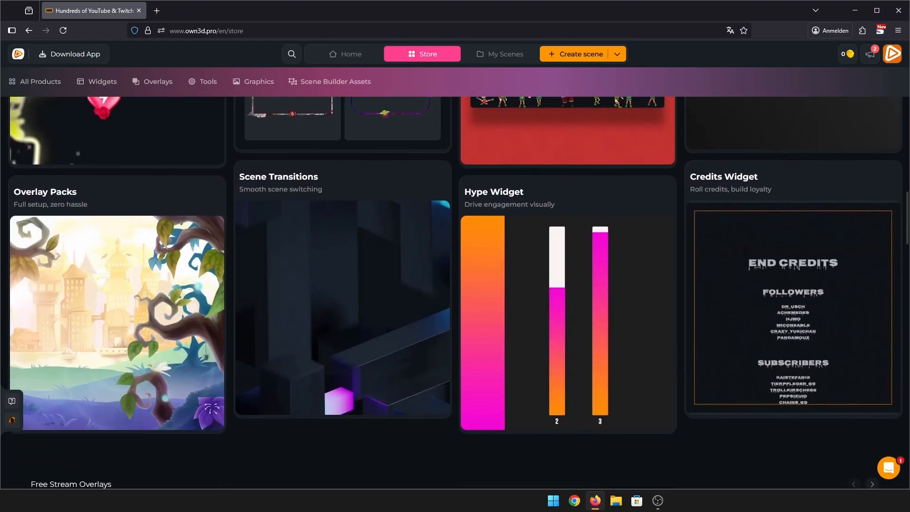
click(158, 82)
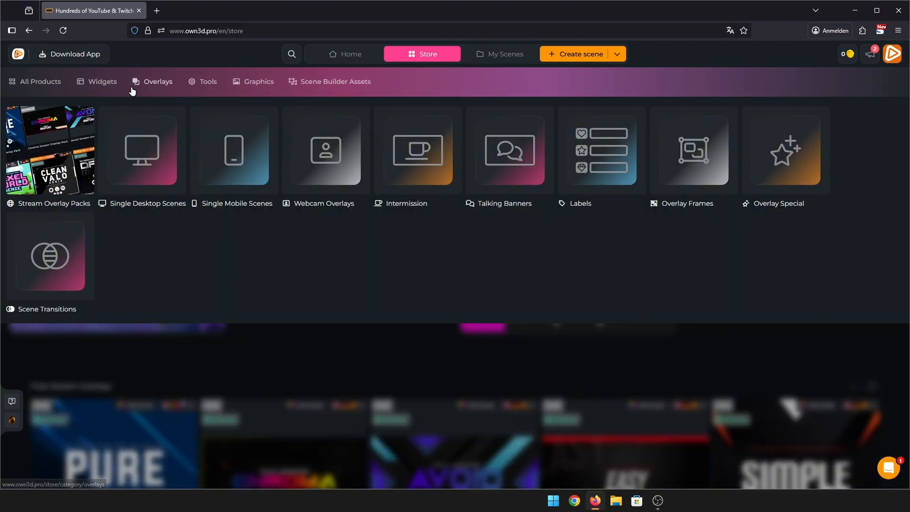
List all Widgets products and scroll to the Vinyl Music Player Widget.
click(103, 82)
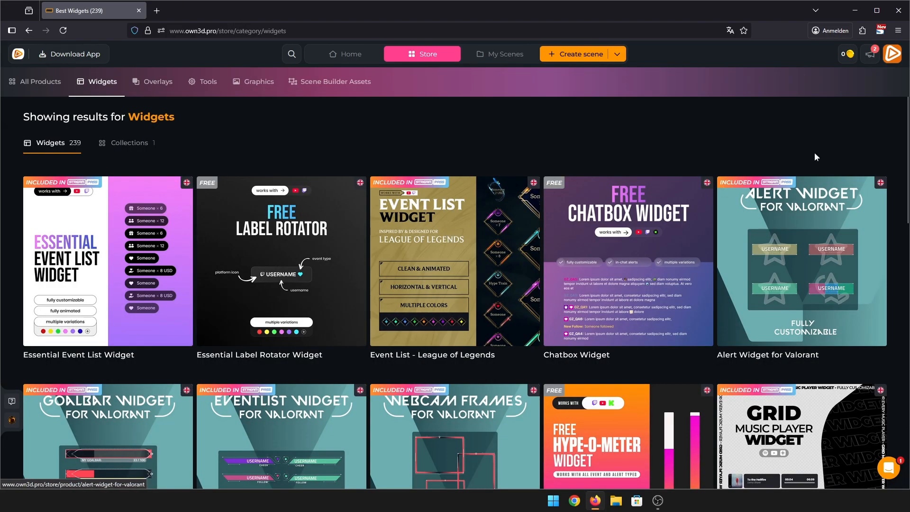
scroll(down, 3)
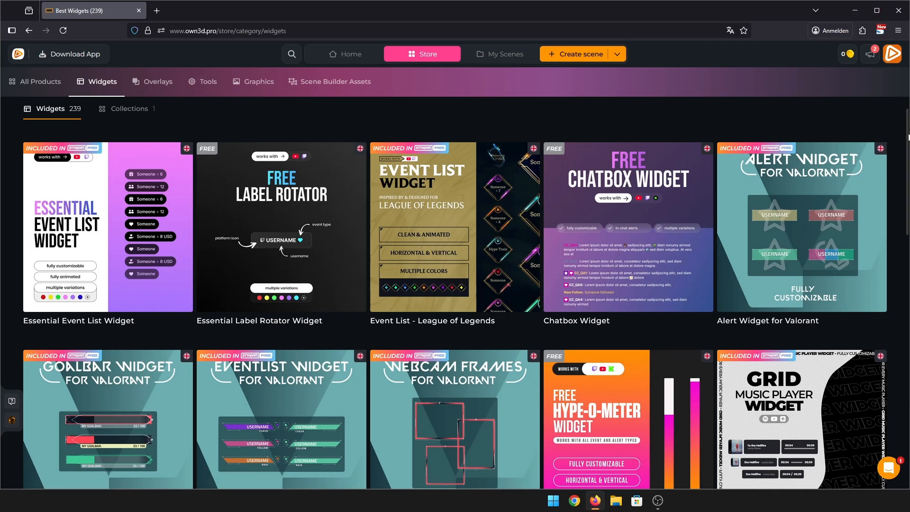
scroll(down, 3)
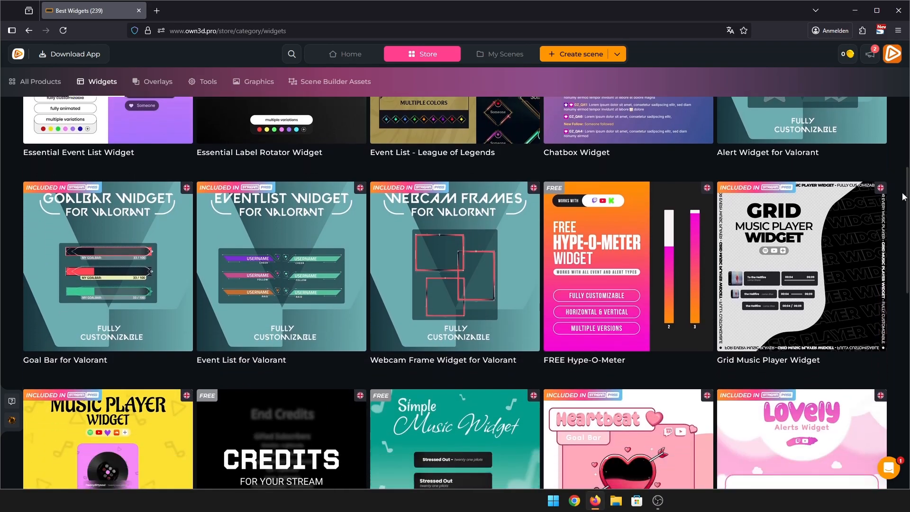
scroll(down, 3)
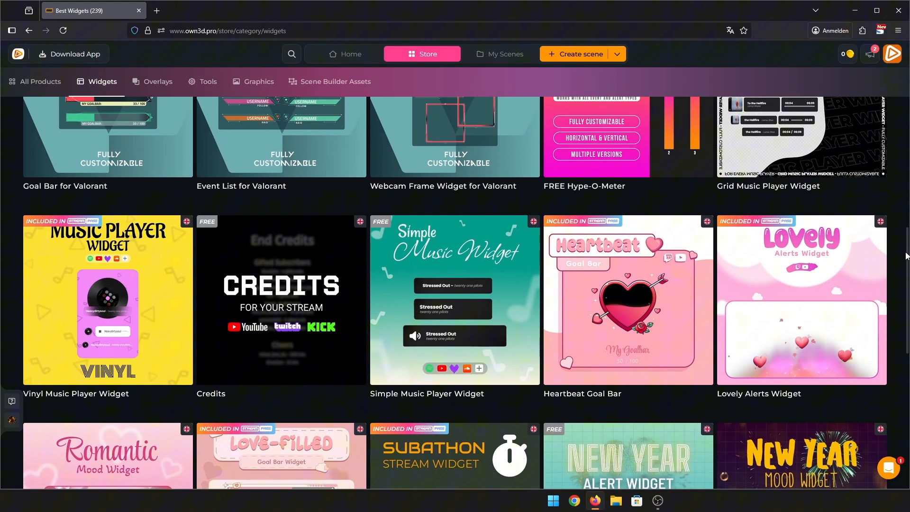
scroll(down, 3)
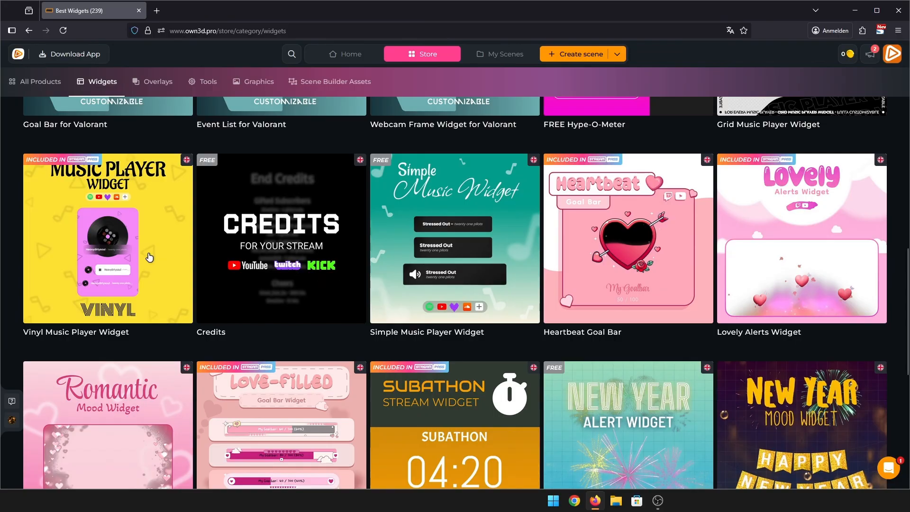
mouse_move(148, 284)
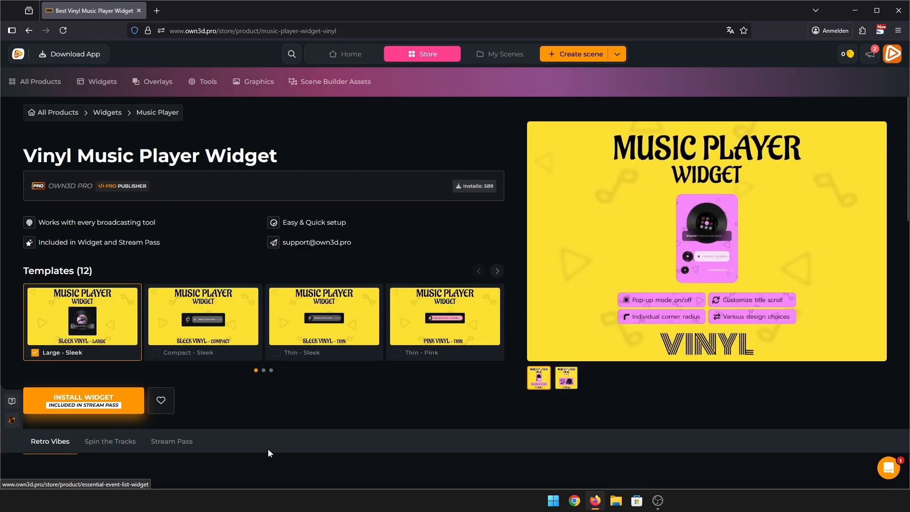
Install the Vinyl Music Player Widget and follow the success link to its scene.
click(84, 400)
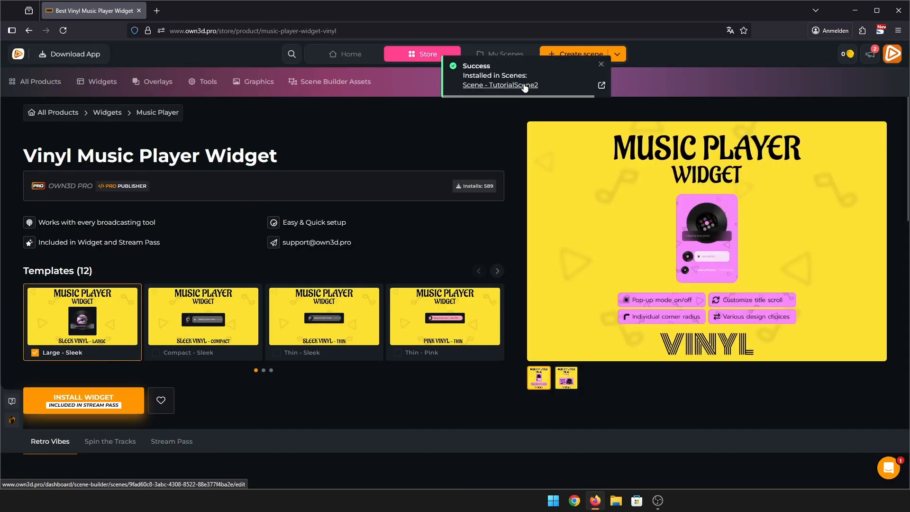
click(501, 84)
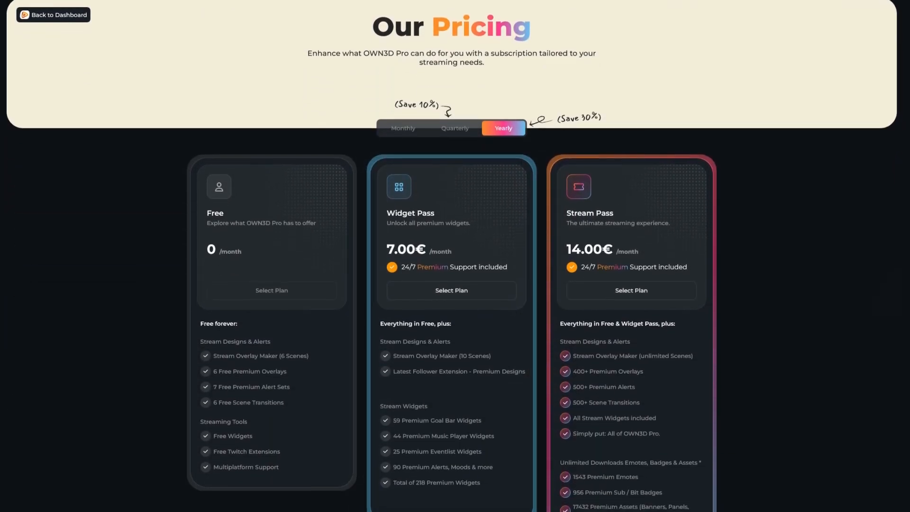
Scroll past the pricing page while the Scene Builder loads TutorialScene2.
scroll(down, 3)
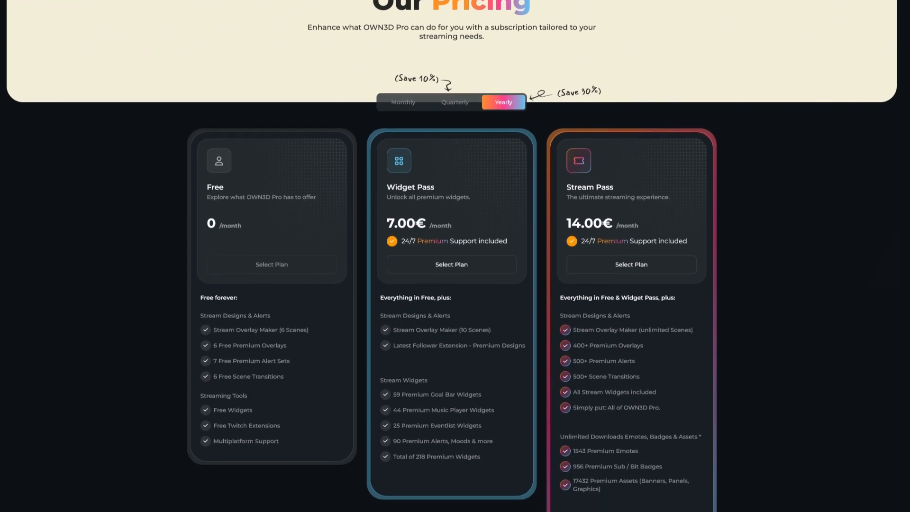
scroll(down, 3)
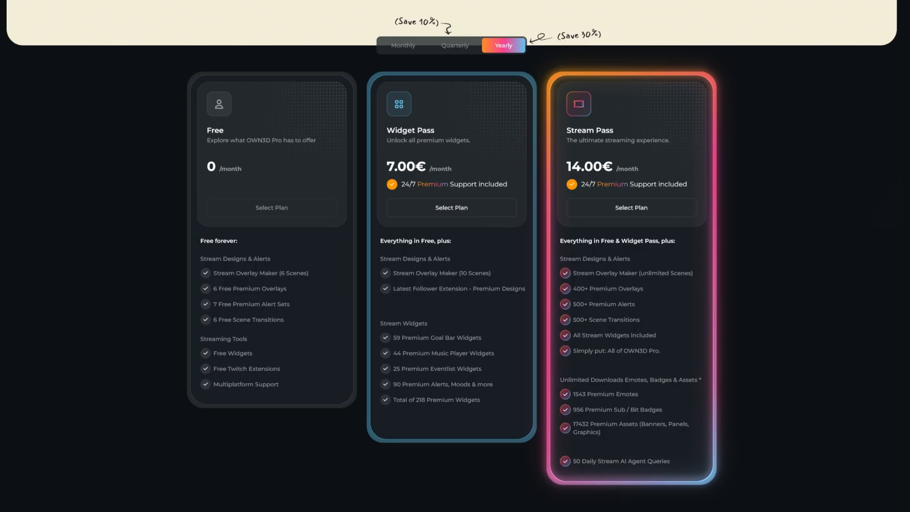
scroll(down, 3)
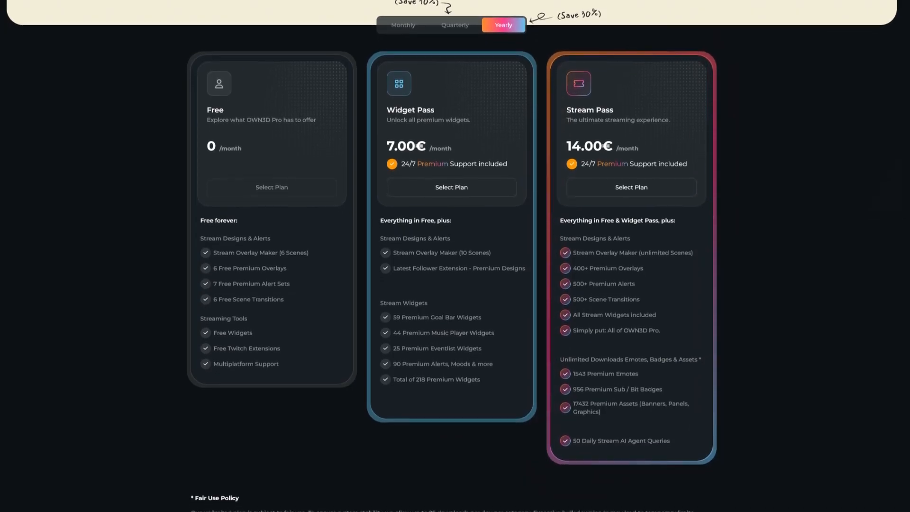
scroll(down, 3)
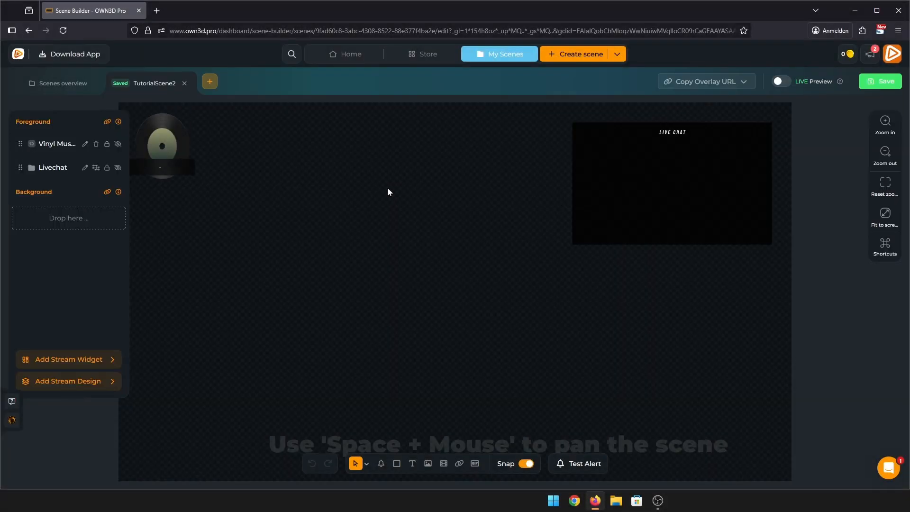
Review the vinyl player and event list settings and add another stream widget.
click(161, 145)
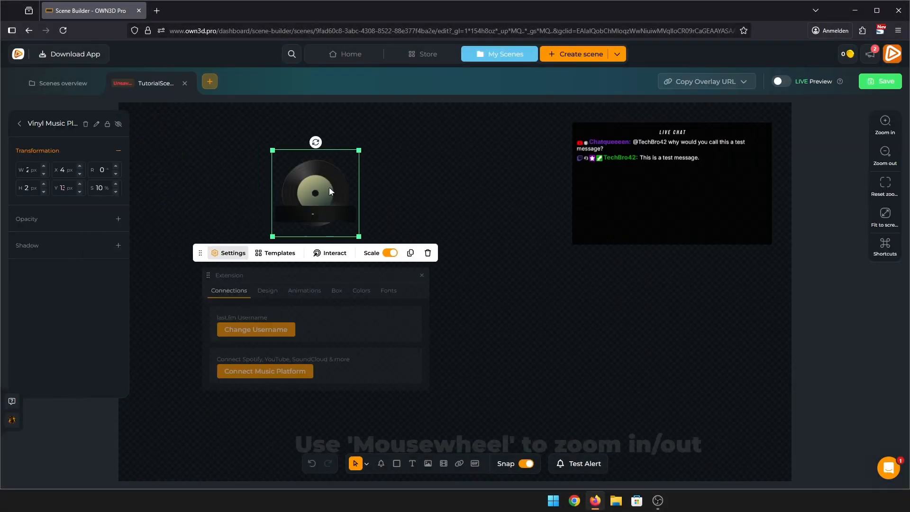
click(267, 291)
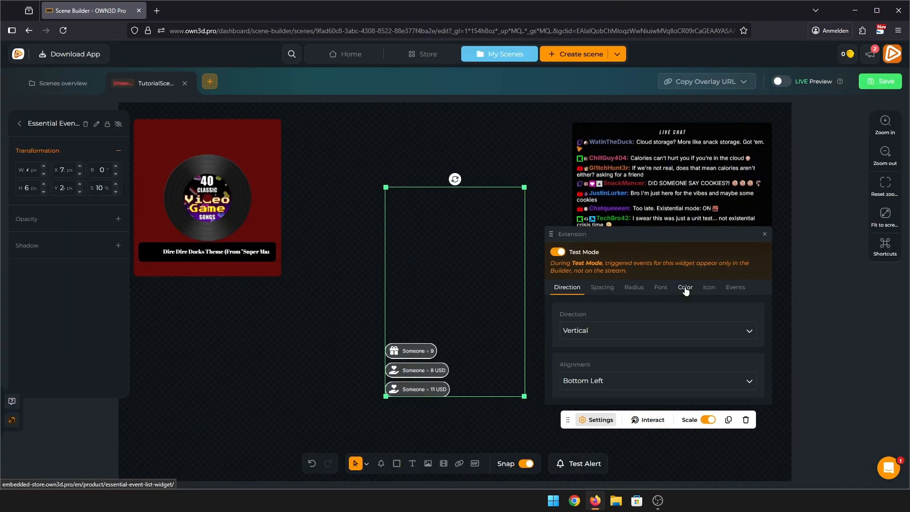
click(685, 286)
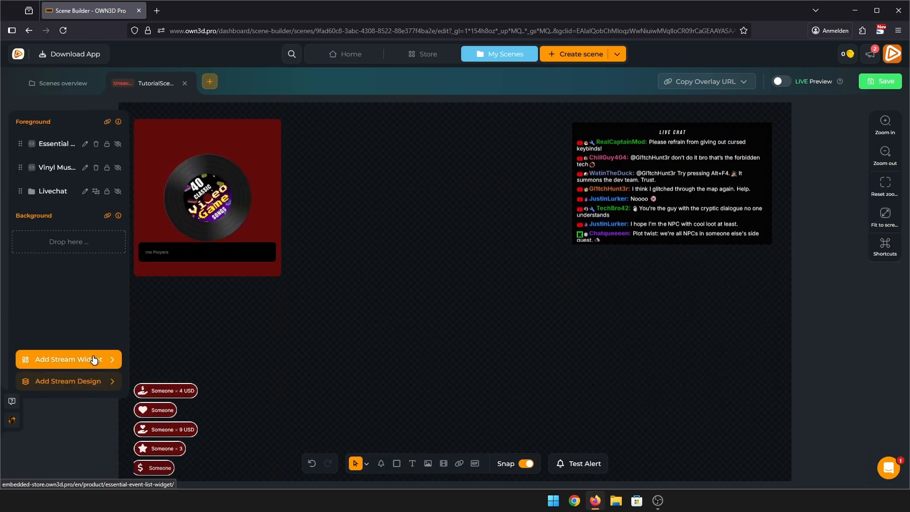
click(68, 359)
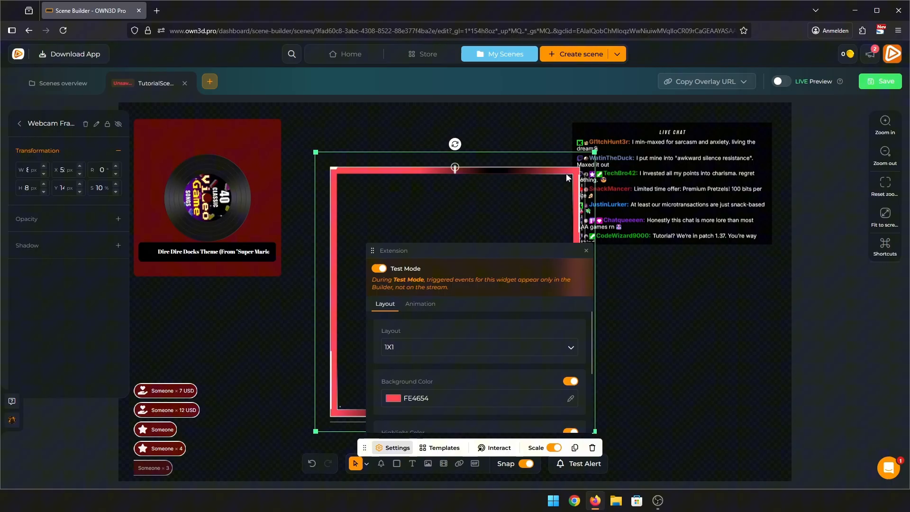
Move the Webcam Frame to the bottom-right corner of the canvas.
click(584, 250)
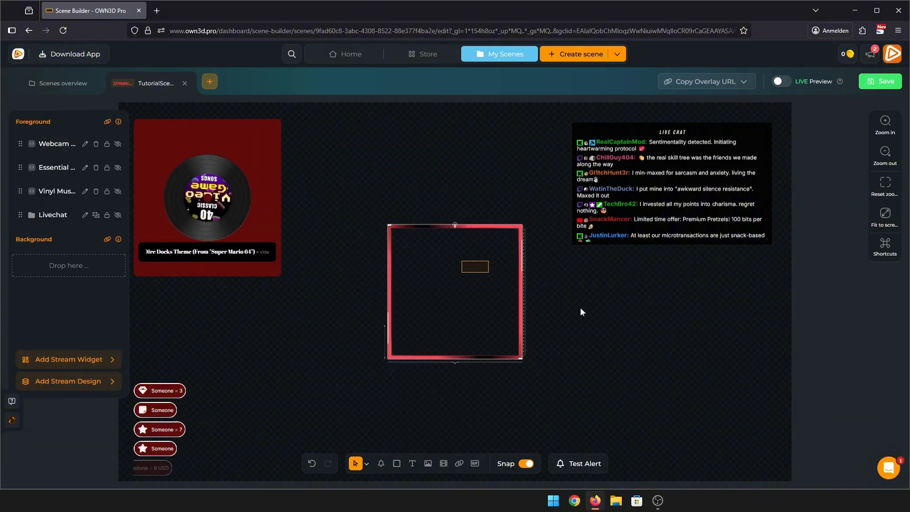
drag(454, 292, 708, 400)
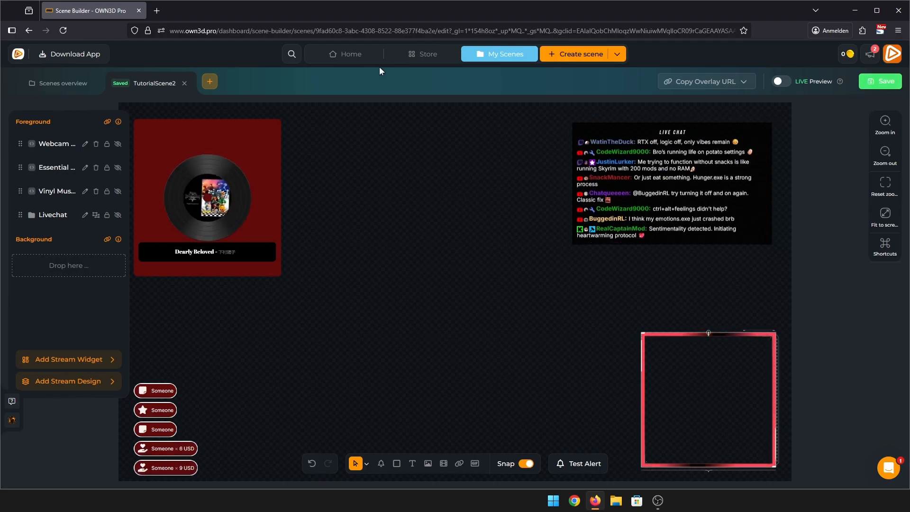
Browse the store's Overlays collections down to the Overwatch 2 Futuristic pause scene.
click(427, 53)
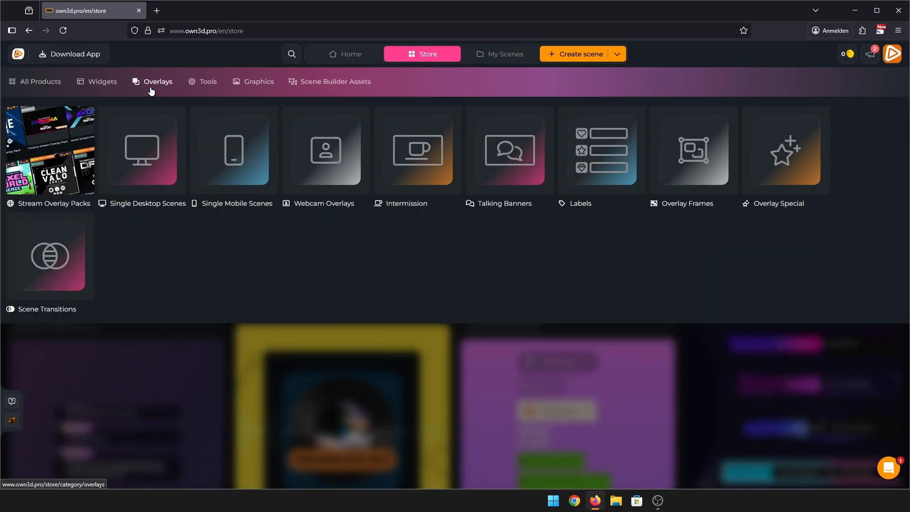
click(158, 81)
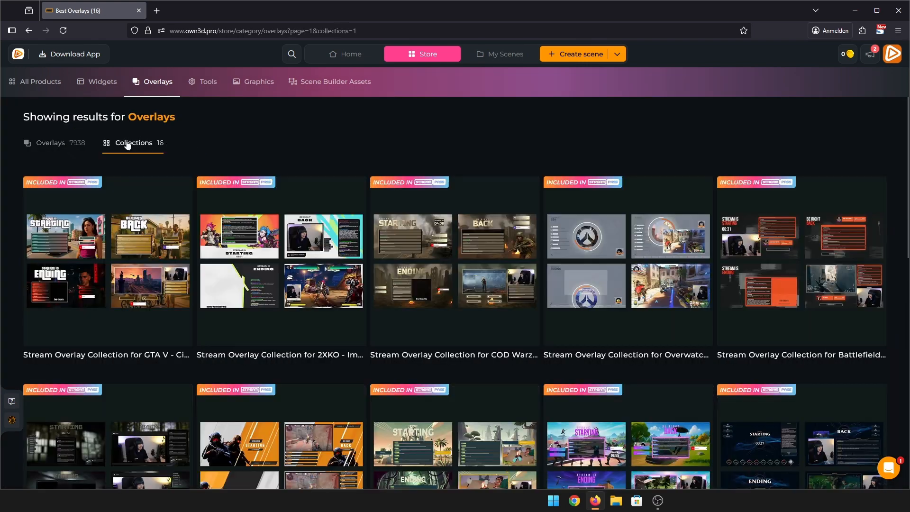
scroll(down, 3)
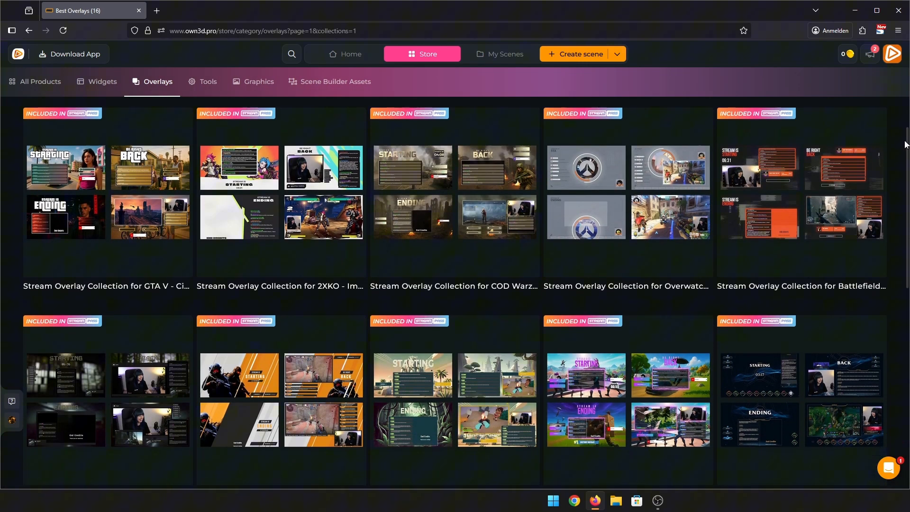
scroll(down, 3)
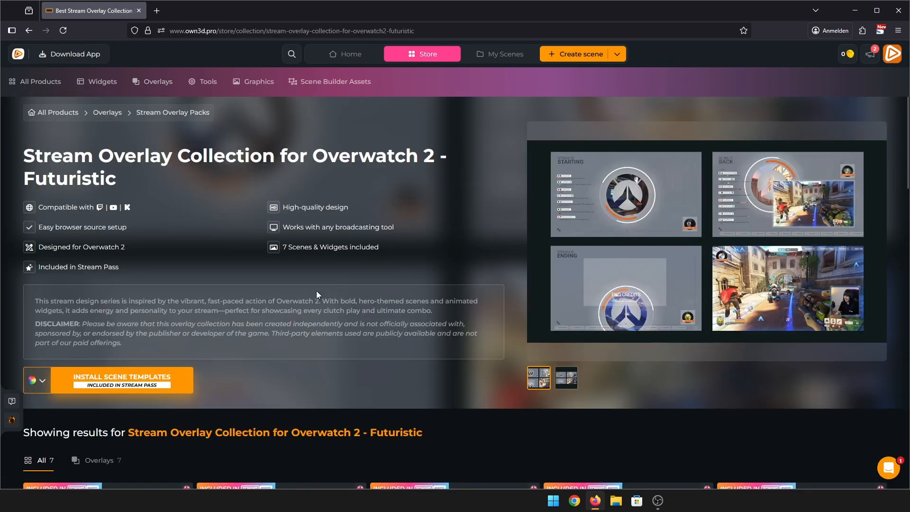
scroll(down, 3)
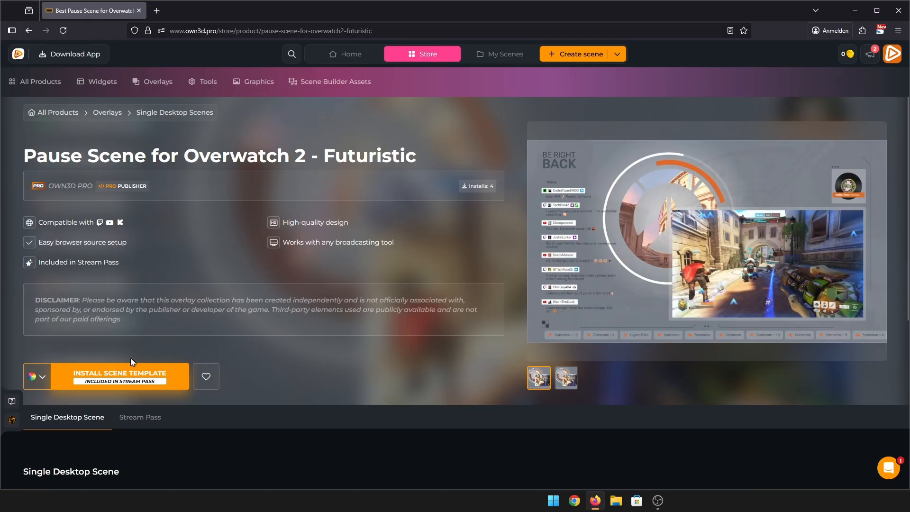
Install the Pause Scene for Overwatch 2 template and open it in the scene builder.
click(119, 376)
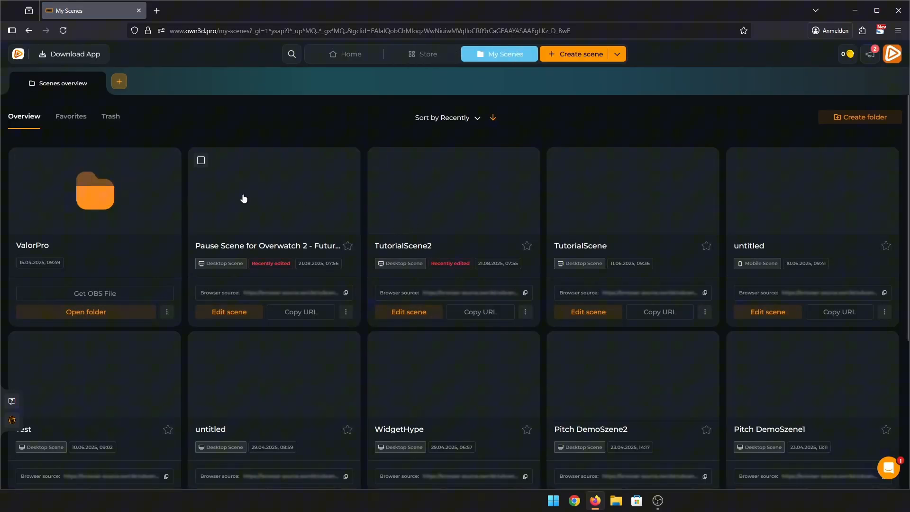
click(229, 312)
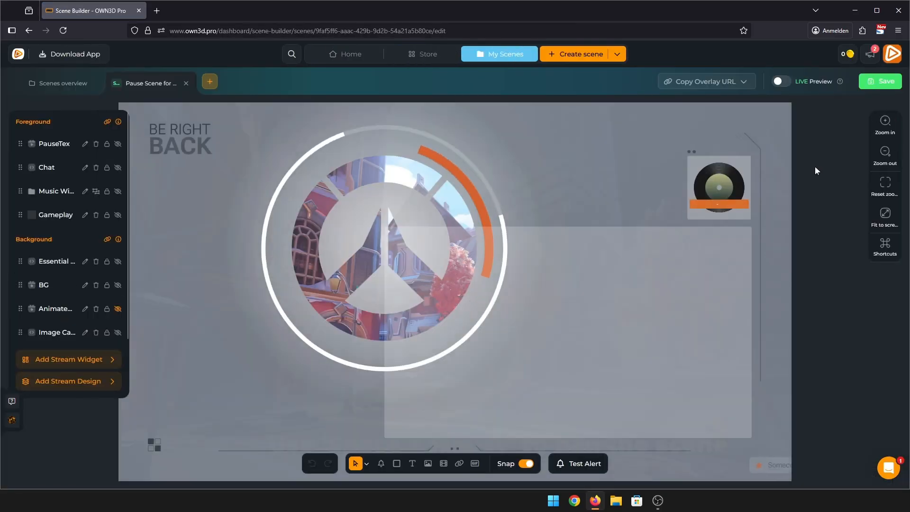
Copy the Complete scene overlay URL for the Overwatch 2 pause scene.
click(577, 464)
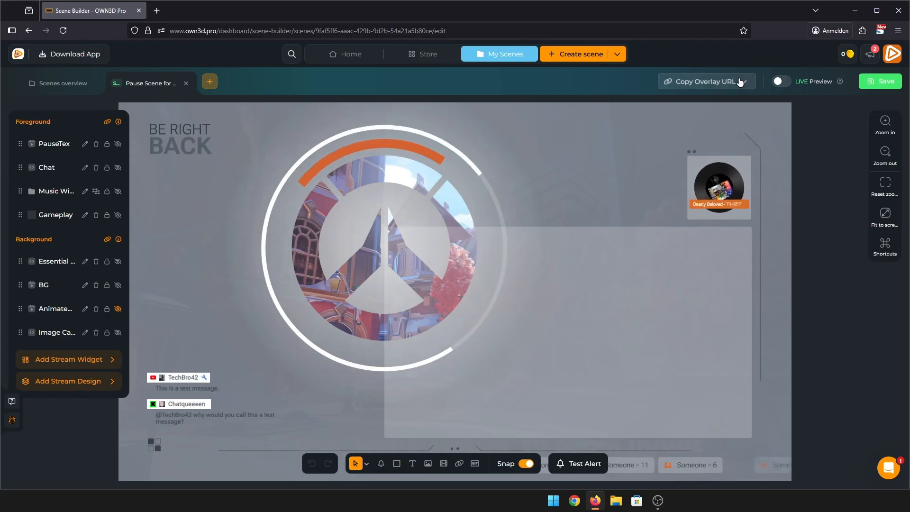
click(704, 82)
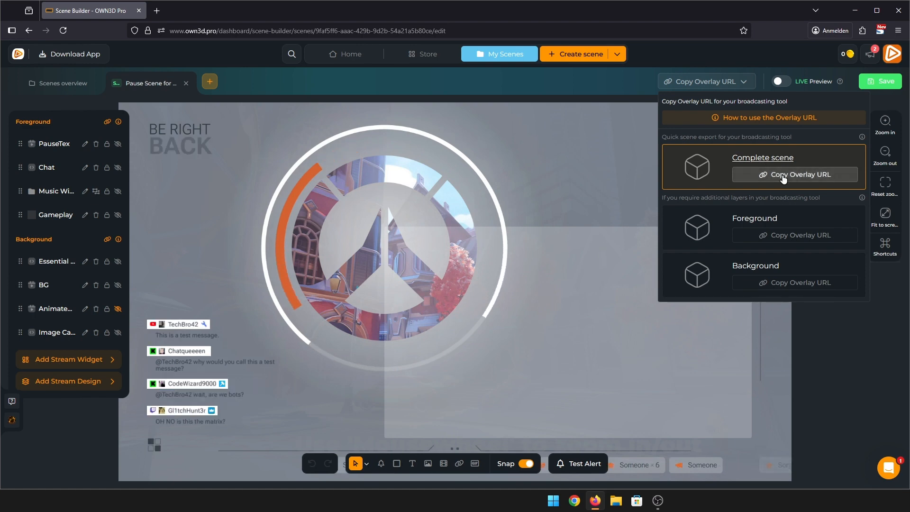
click(800, 174)
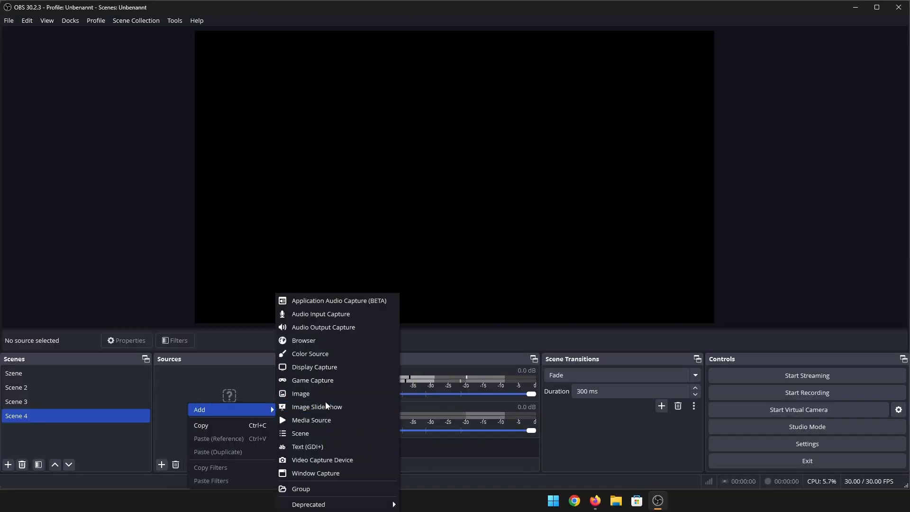
Create a Browser source named 'Overwatch Pause' in Scene 4 with the copied overlay URL and width set.
click(304, 340)
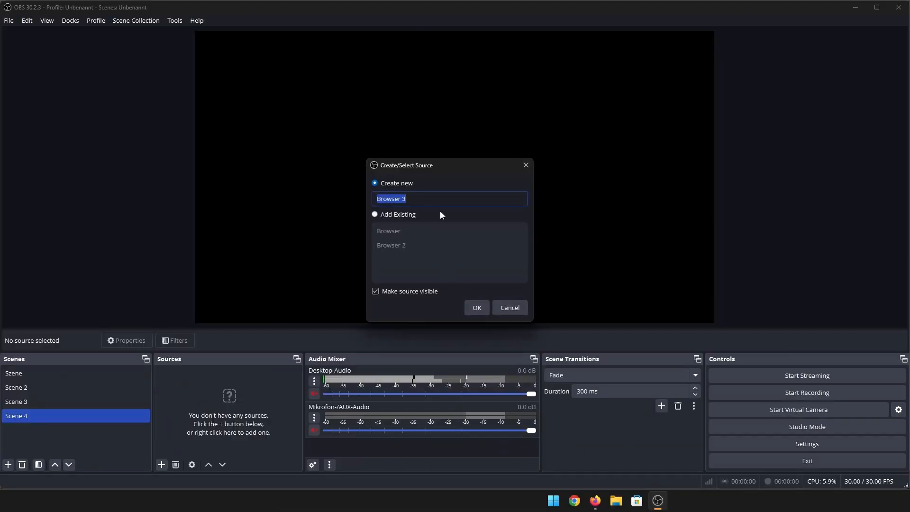
text(Overwatch Pa)
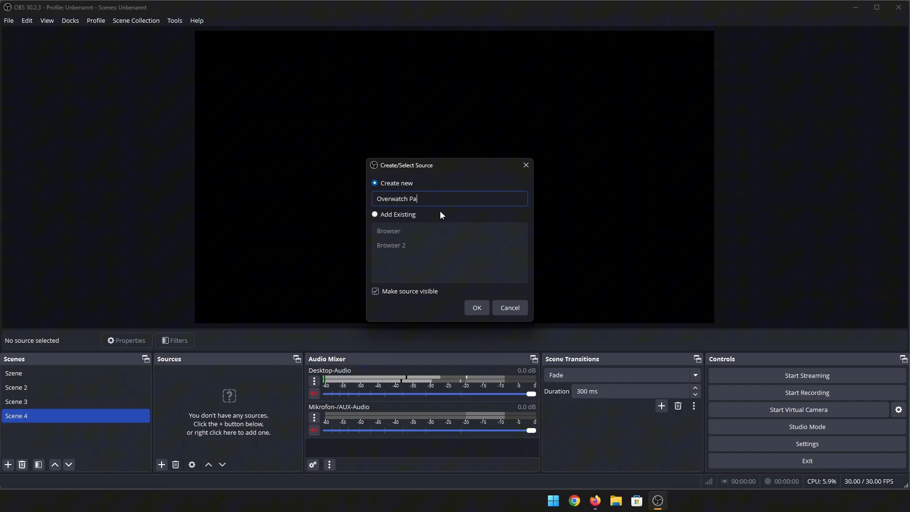
click(475, 307)
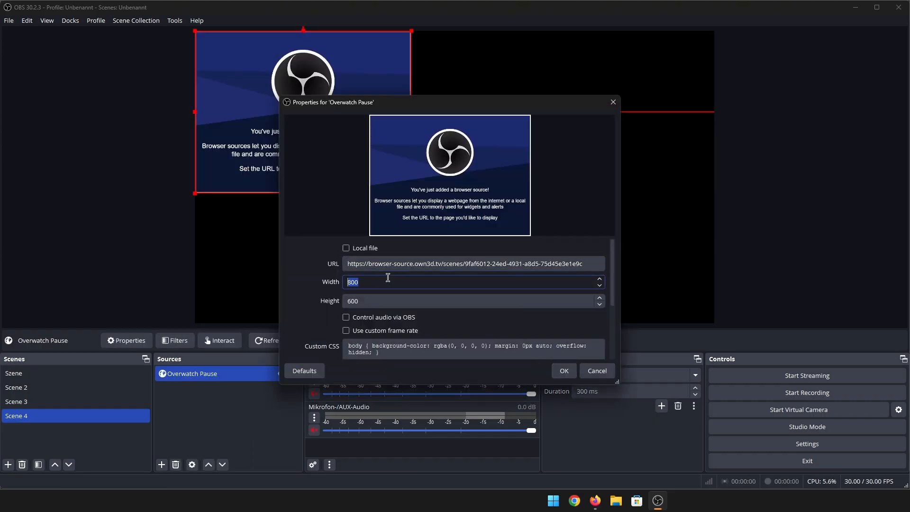
click(562, 370)
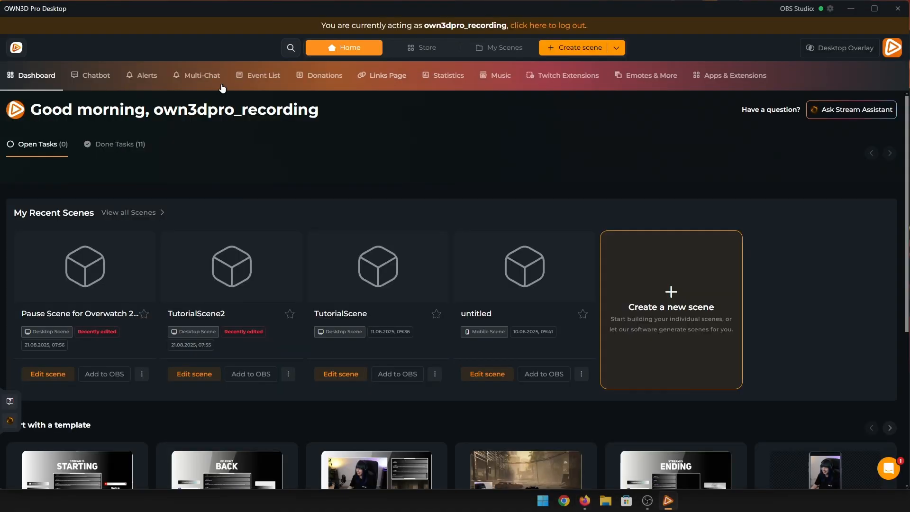
Add the complete pause scene to OBS Scene 4 via Add to OBS and select the new source.
click(47, 373)
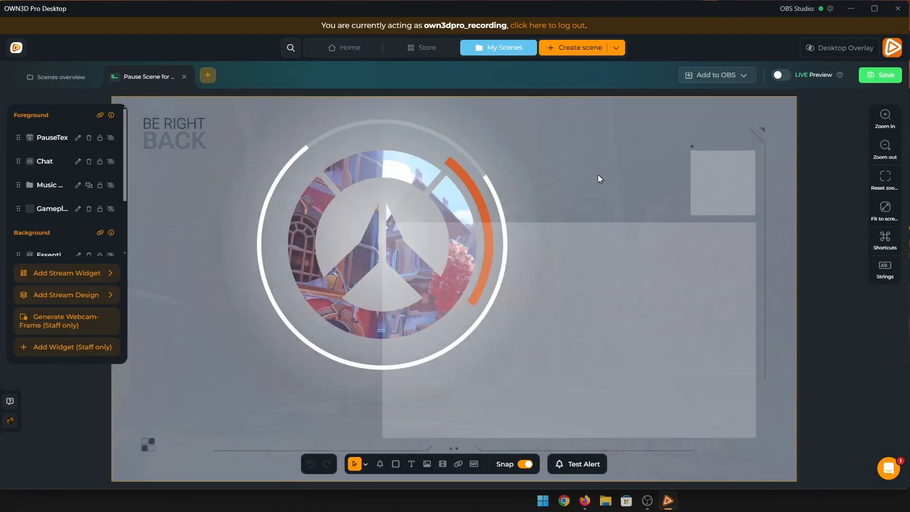
click(715, 75)
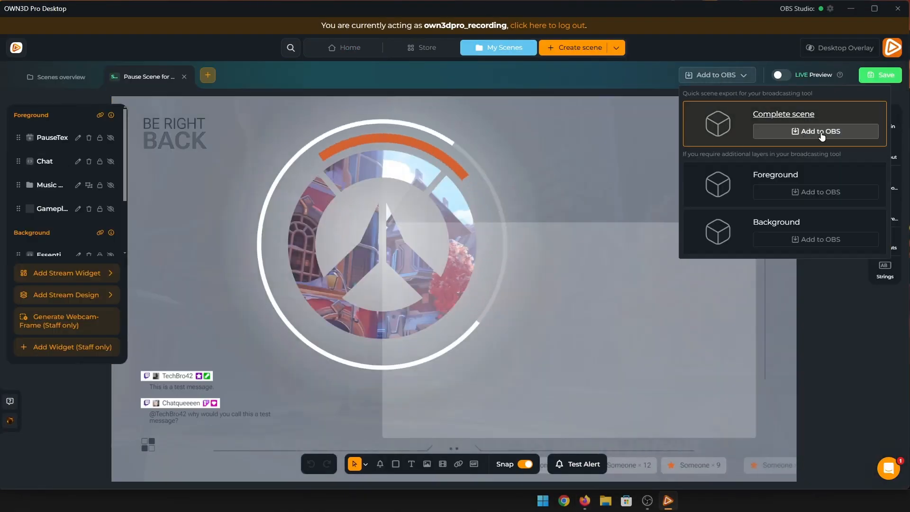
click(815, 193)
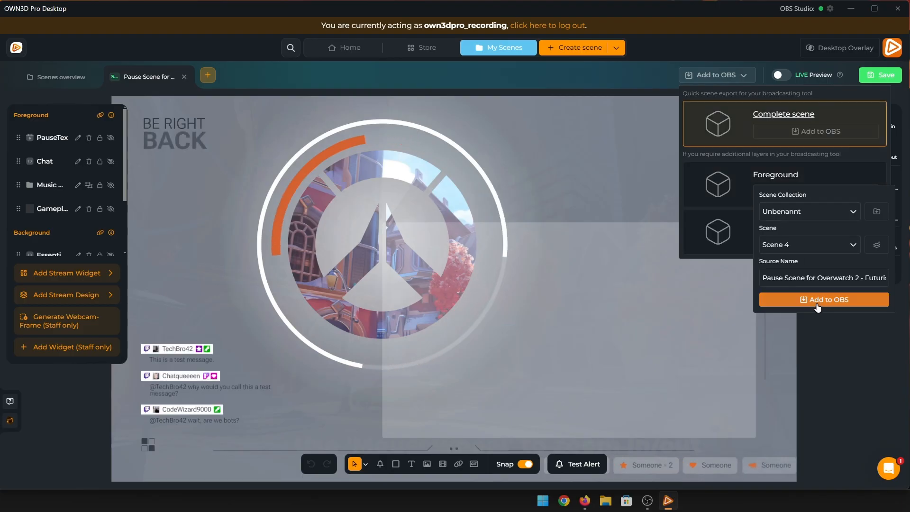
click(823, 300)
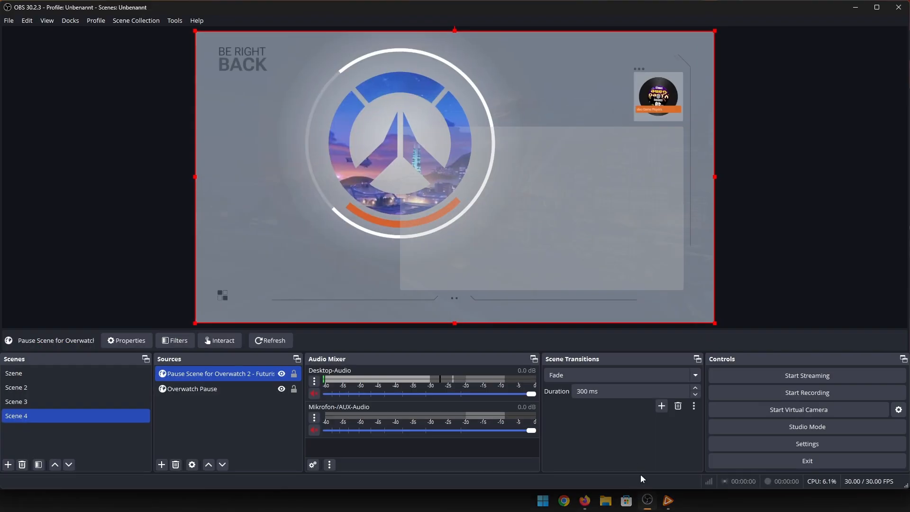
click(226, 373)
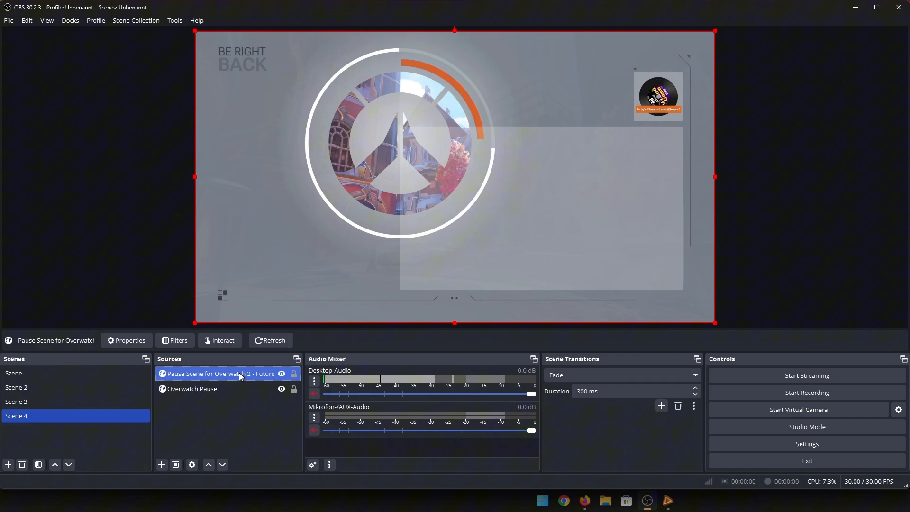